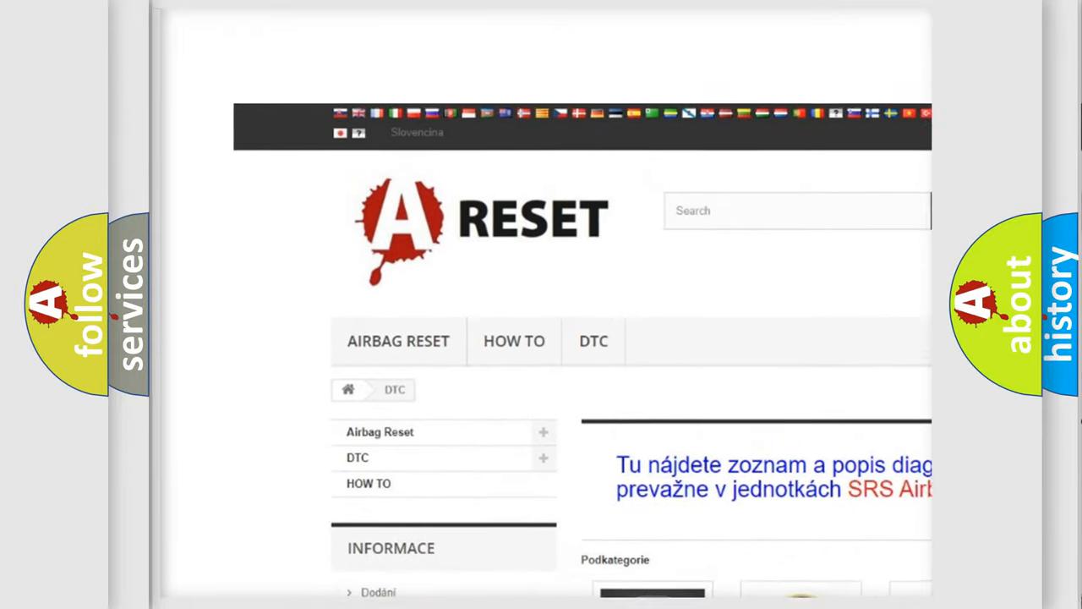
# - Locate Jeep in the DTC brand grid and open its diagnostic code listing
pyautogui.scroll(3)
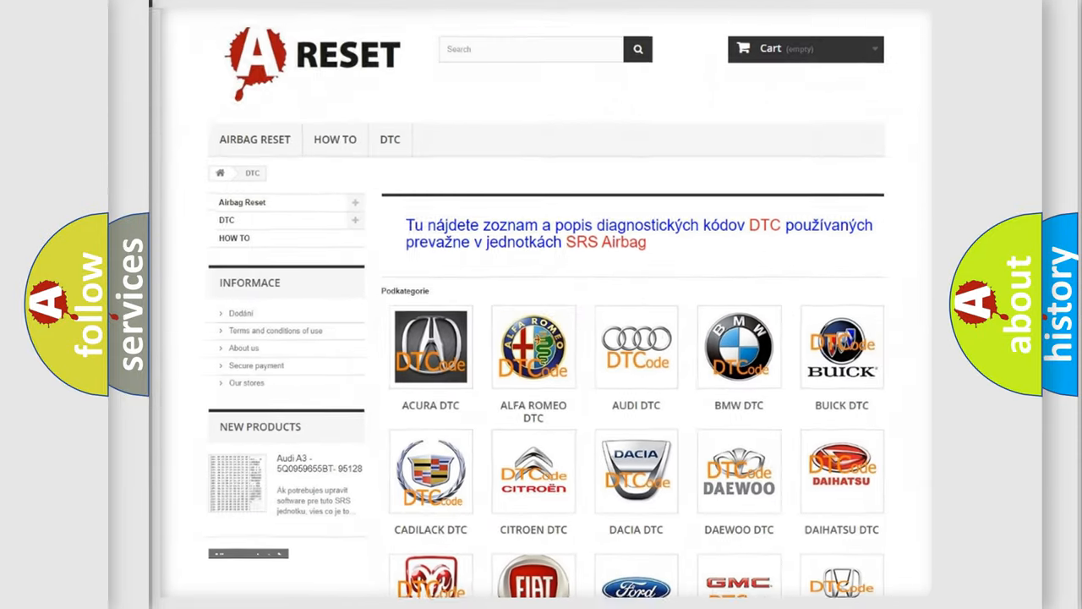
pyautogui.scroll(-3)
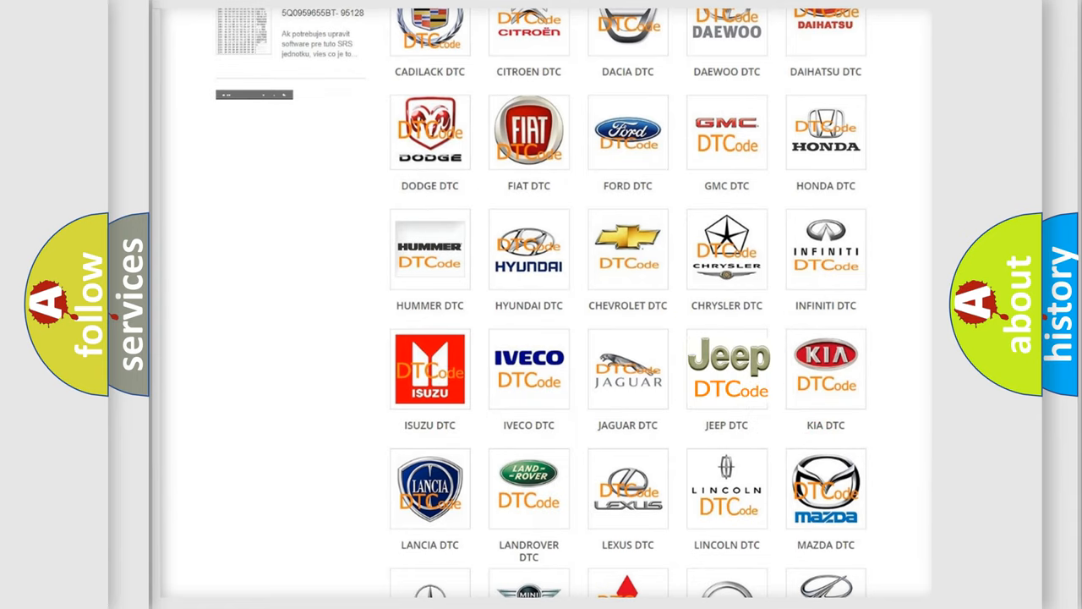
pyautogui.click(727, 369)
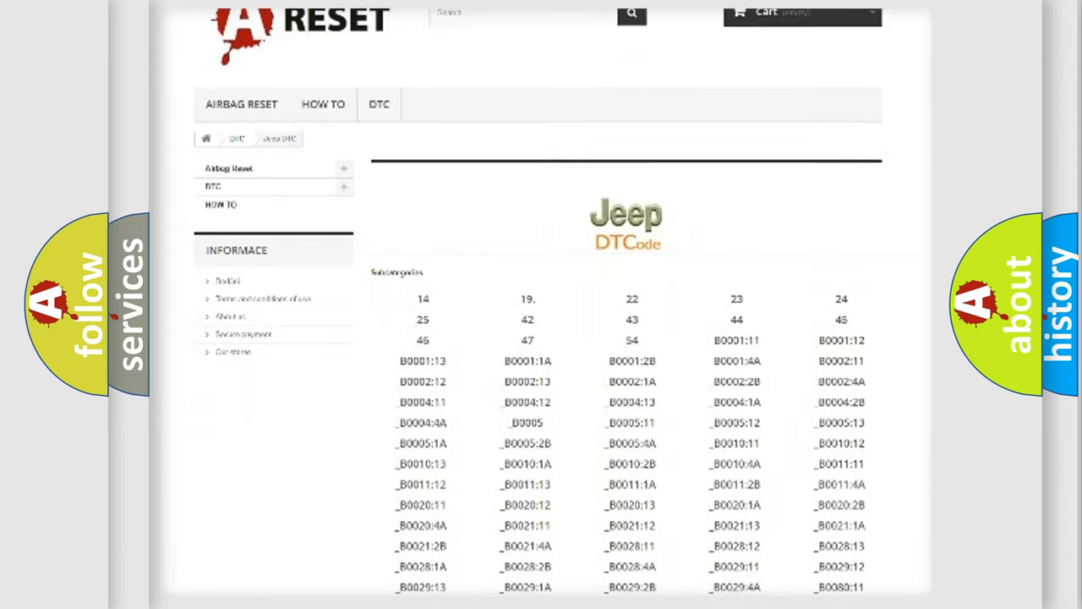
pyautogui.scroll(-3)
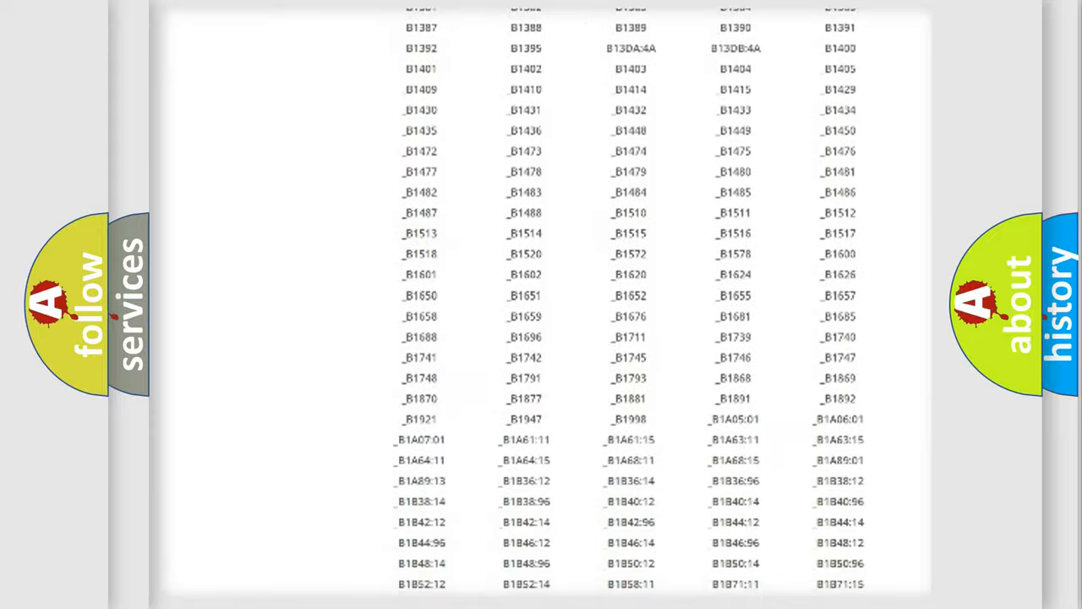
pyautogui.scroll(3)
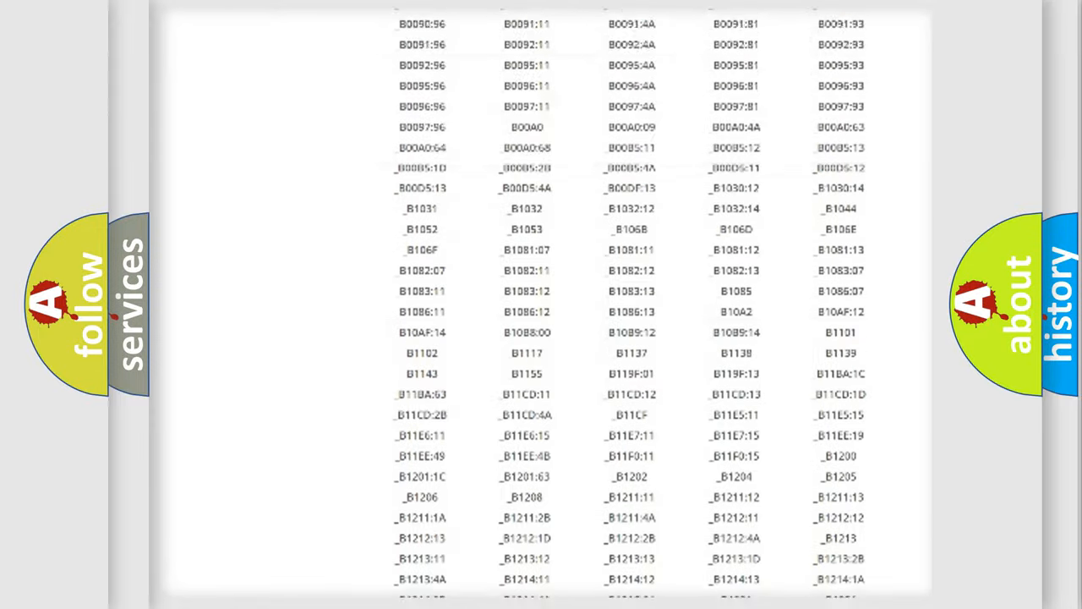
pyautogui.scroll(3)
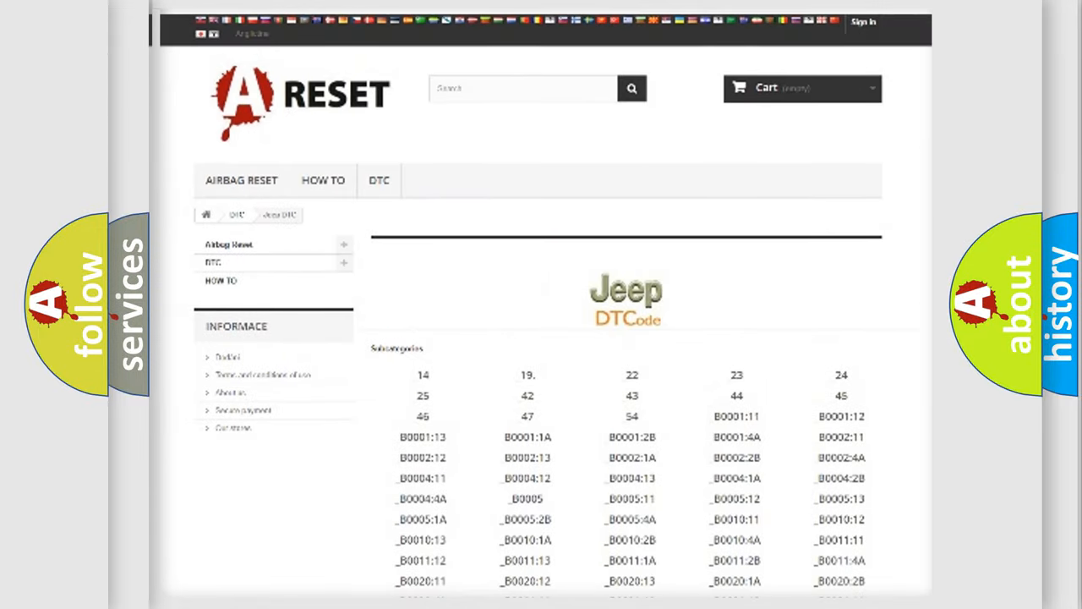